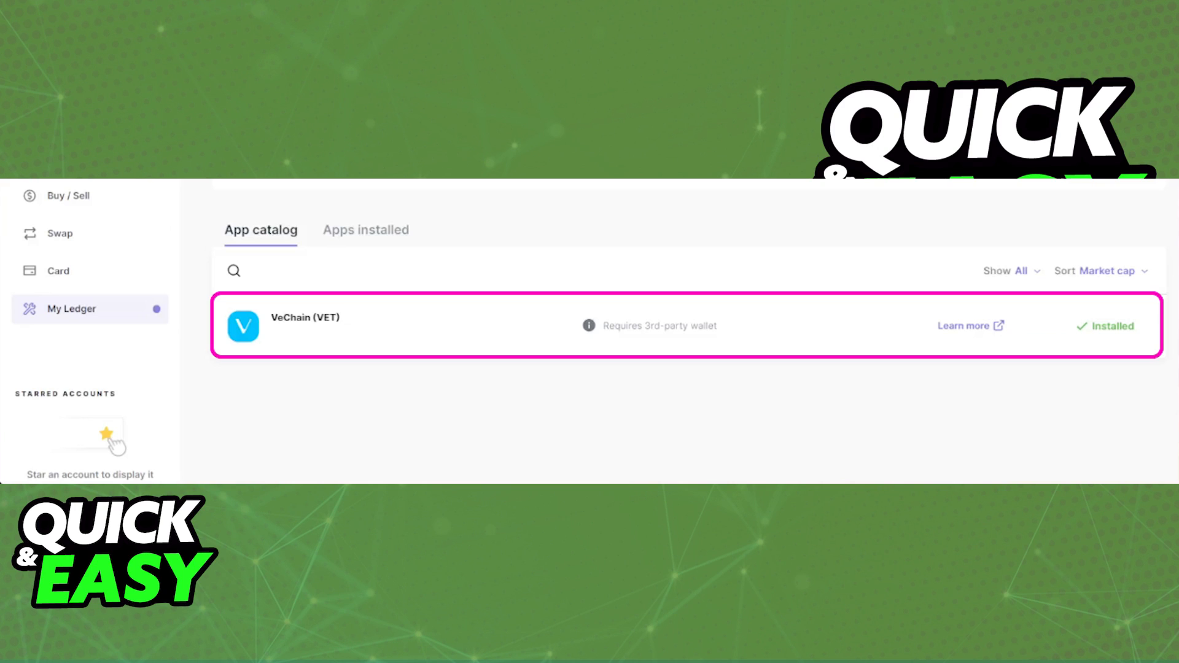
- Install the VeChain (VET) app onto the Ledger device from the App catalog
left_click(969, 326)
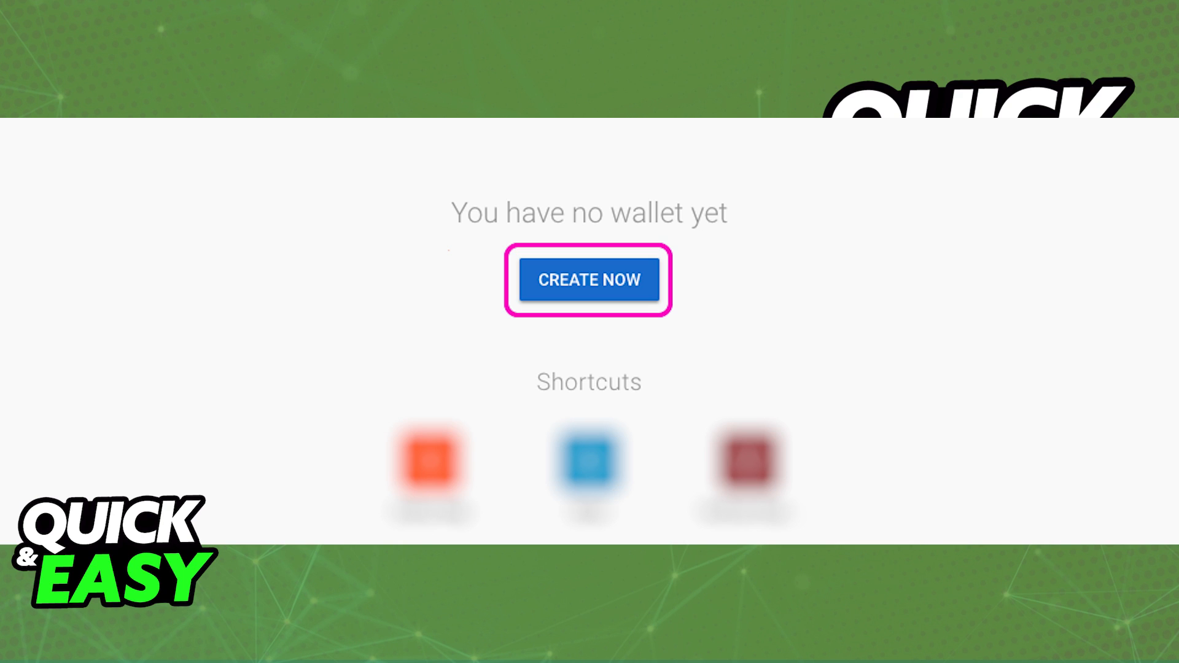
- Choose CREATE NOW on the empty 'You have no wallet yet' screen to reach the Wallets page
left_click(589, 280)
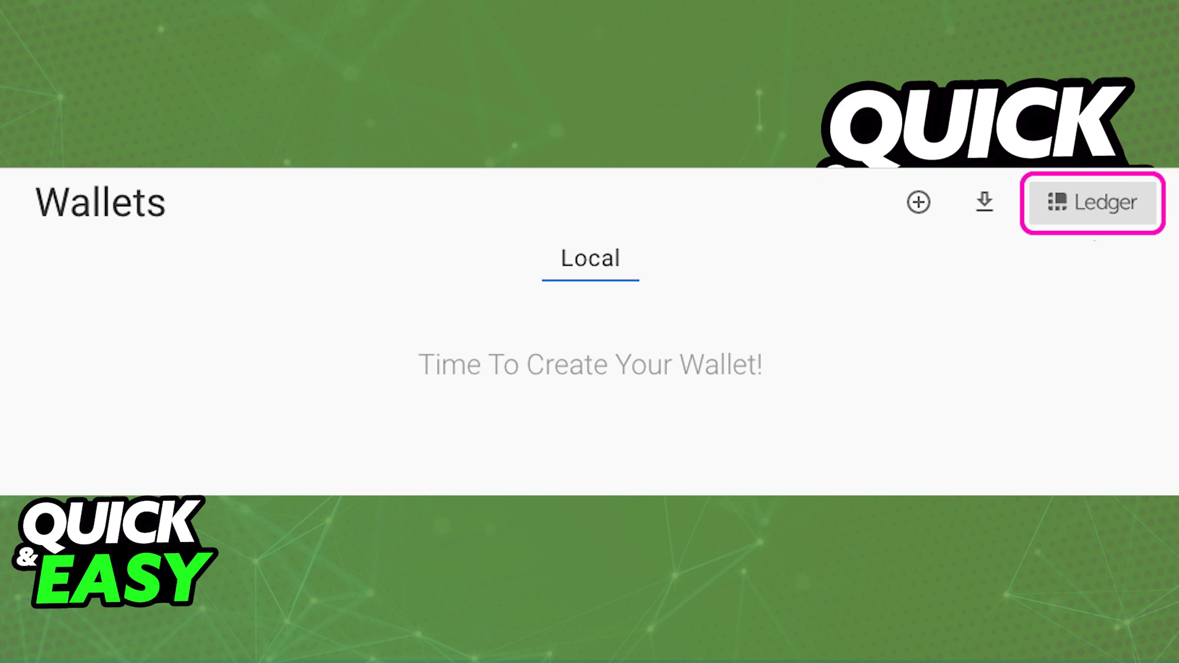
- Import the Ledger device's VET accounts as wallets Ledger - 1, Ledger - 2 and Ledger - 3
left_click(1091, 202)
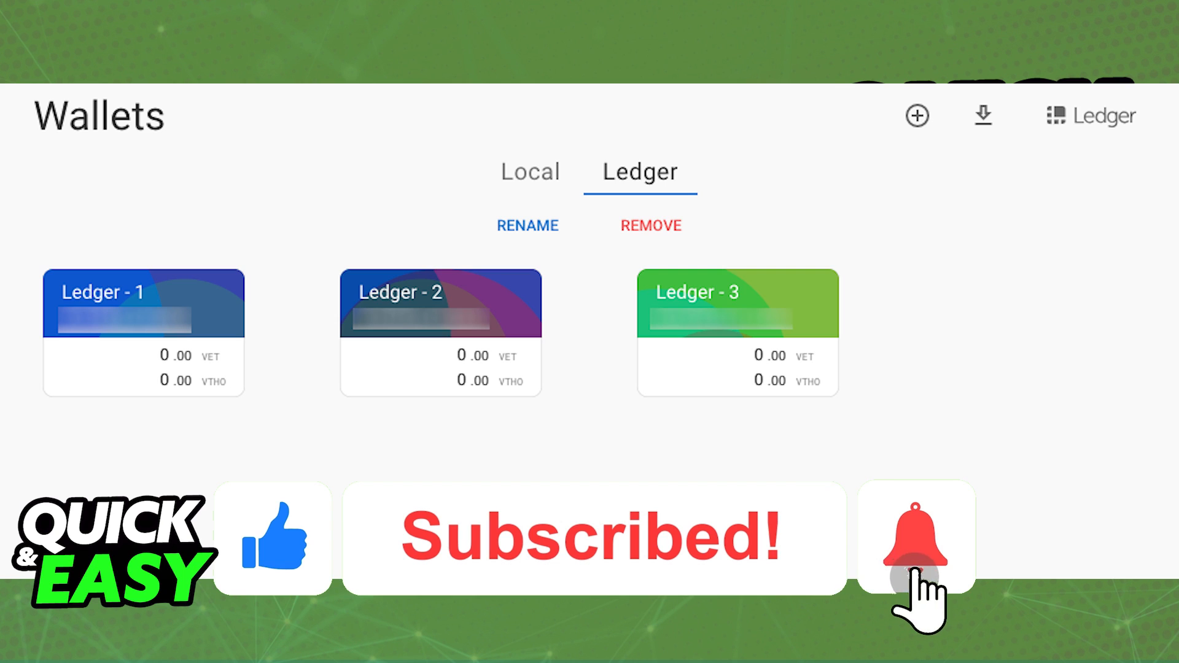
left_click(915, 536)
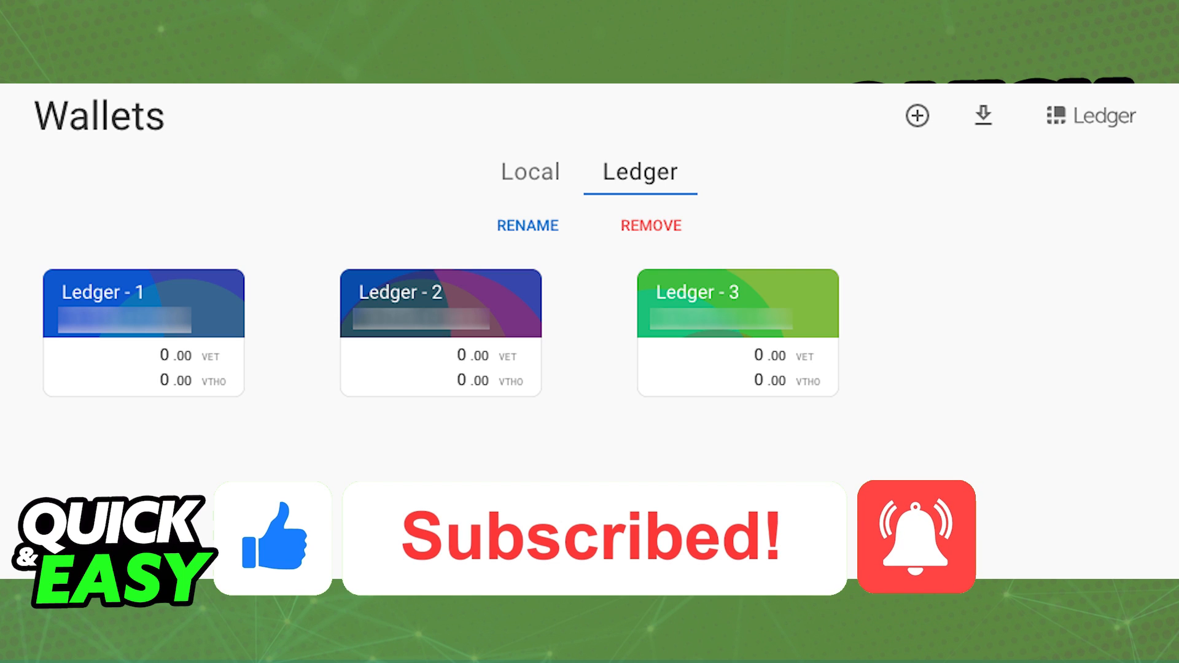